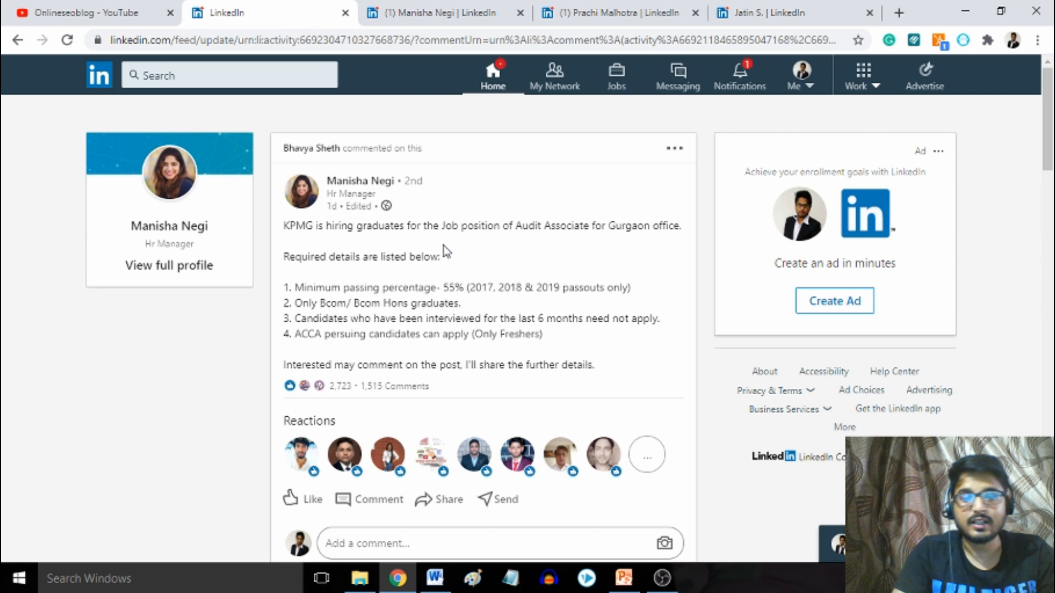
Scroll the KPMG hiring post, then switch to the Global Tech Solutions recruiter's profile.
scroll("down", 3)
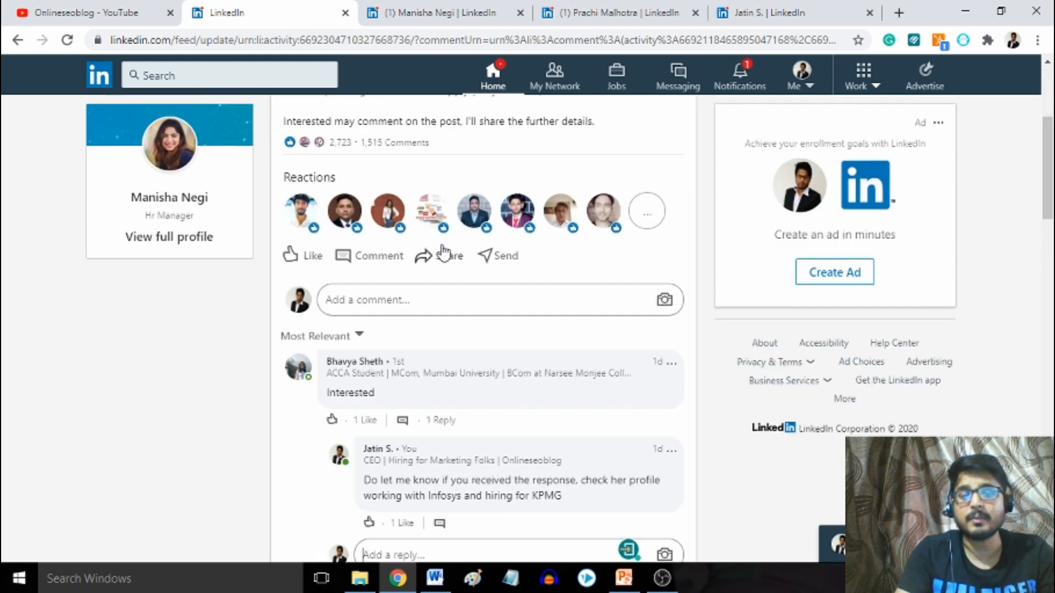
mouse_move(485, 121)
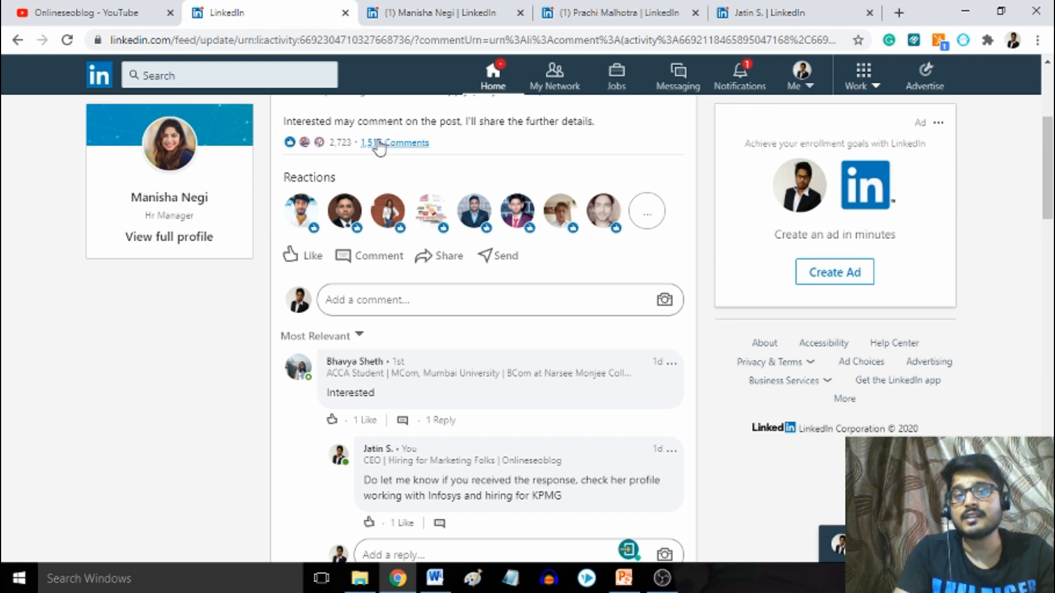
mouse_move(200, 388)
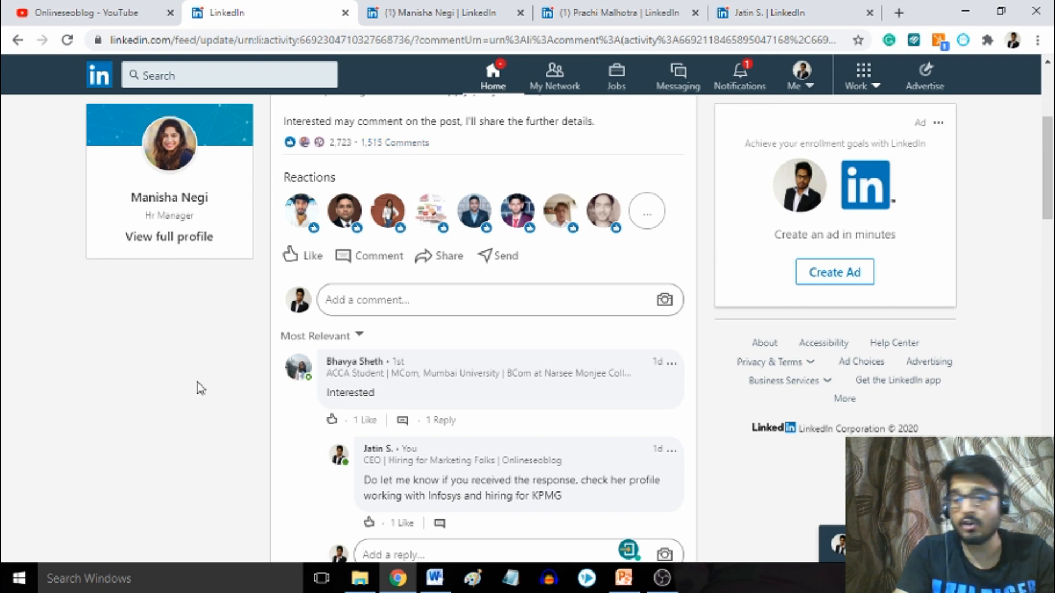
scroll("down", 3)
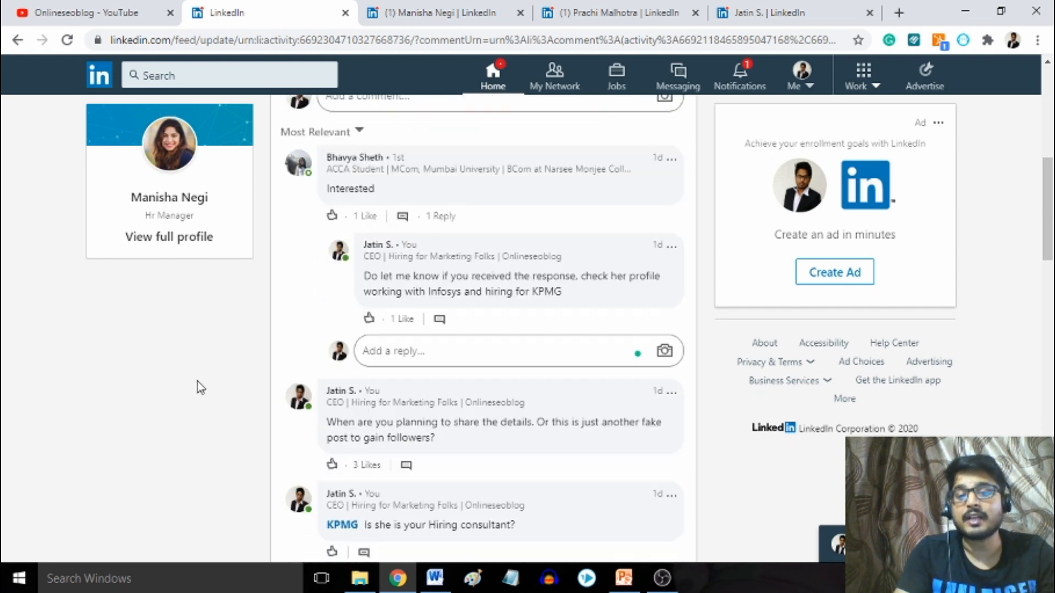
scroll("down", 3)
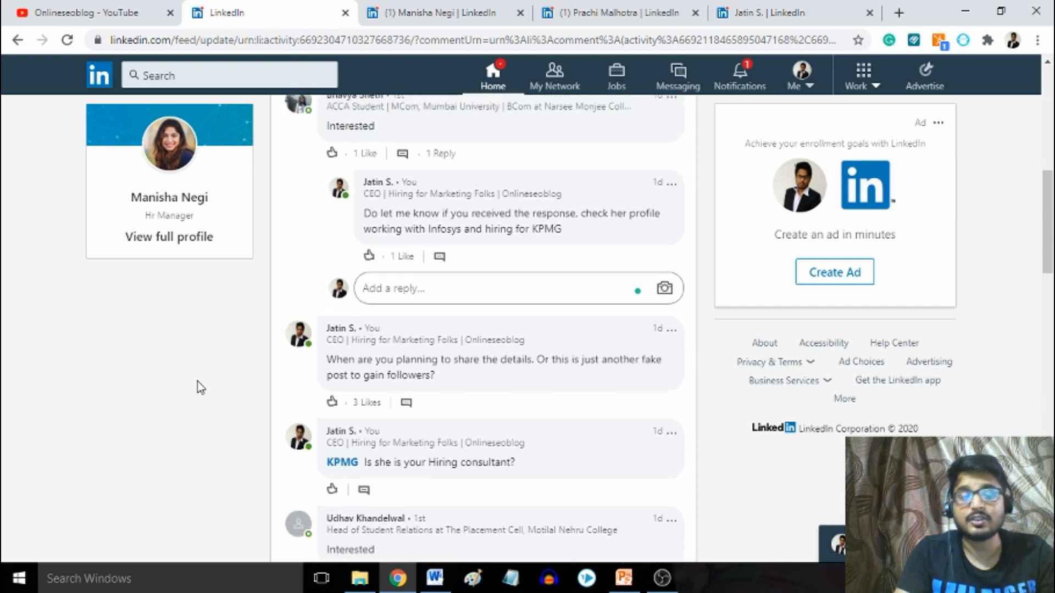
scroll("up", 3)
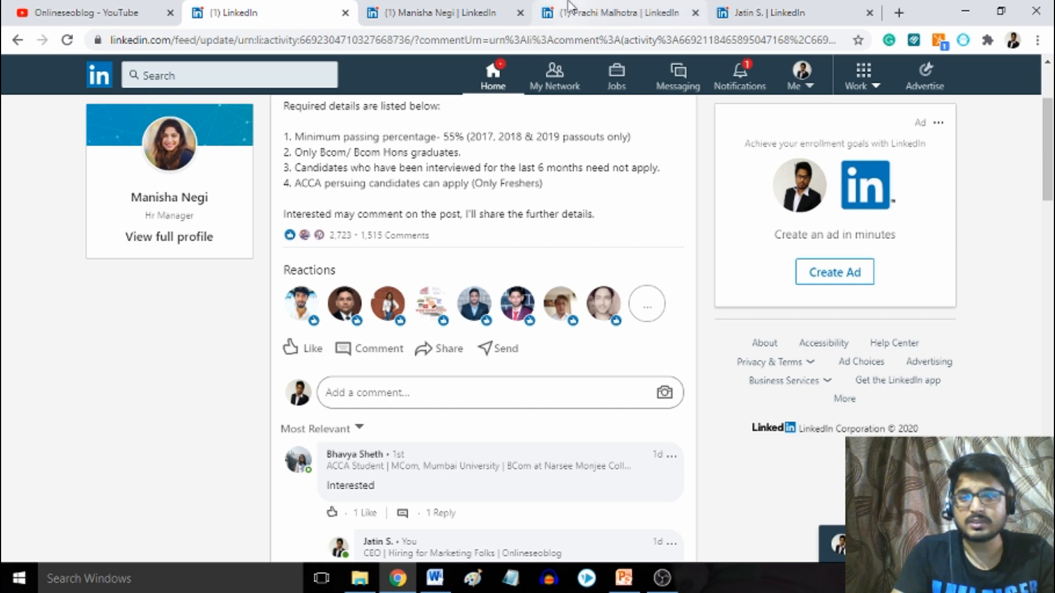
left_click(629, 11)
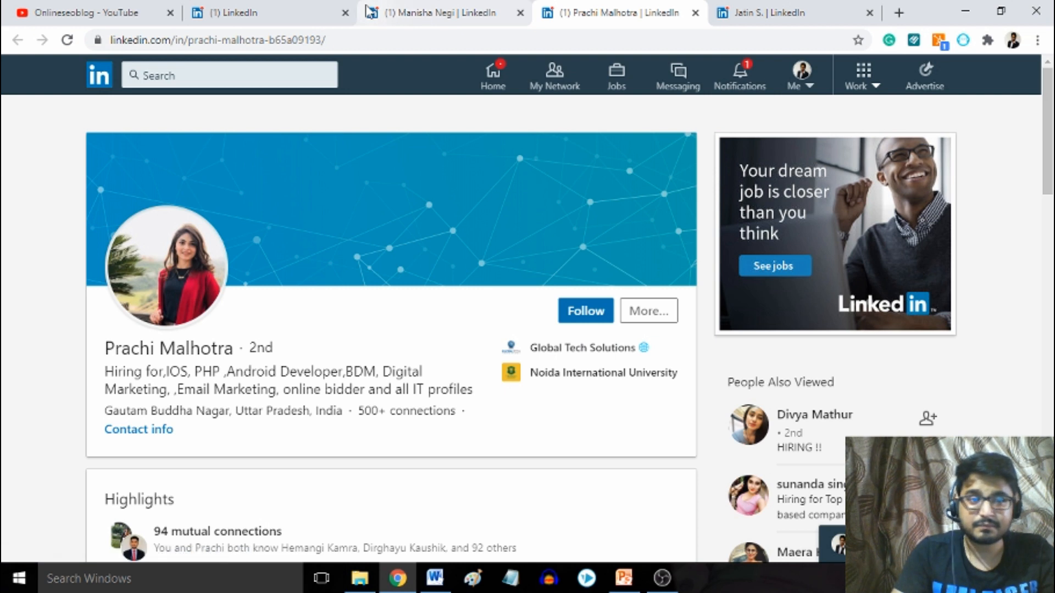
mouse_move(87, 9)
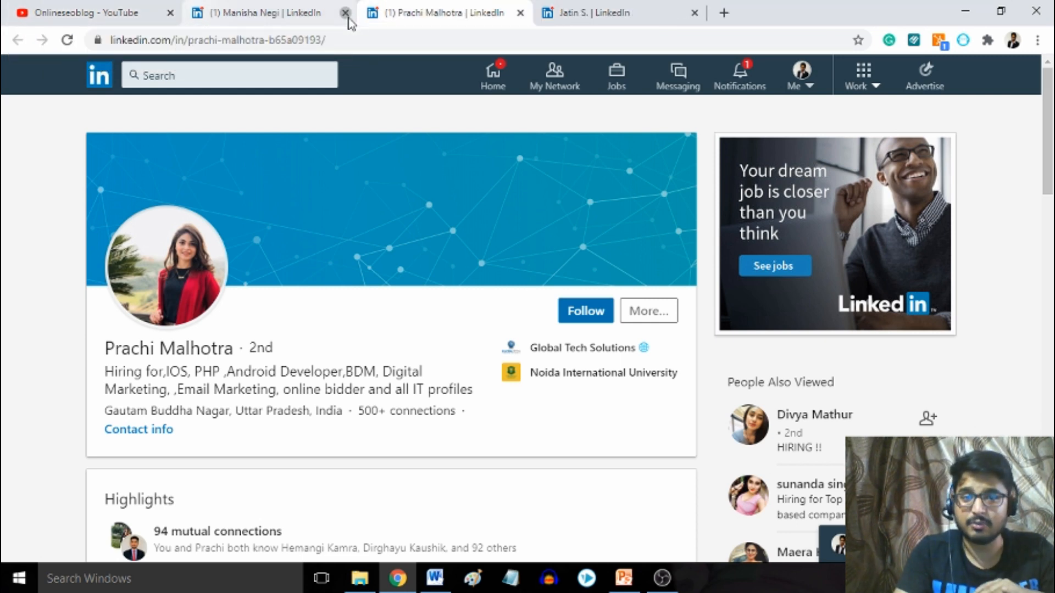
Close the HR manager's and the recruiter's profile tabs, keeping your own profile.
left_click(342, 13)
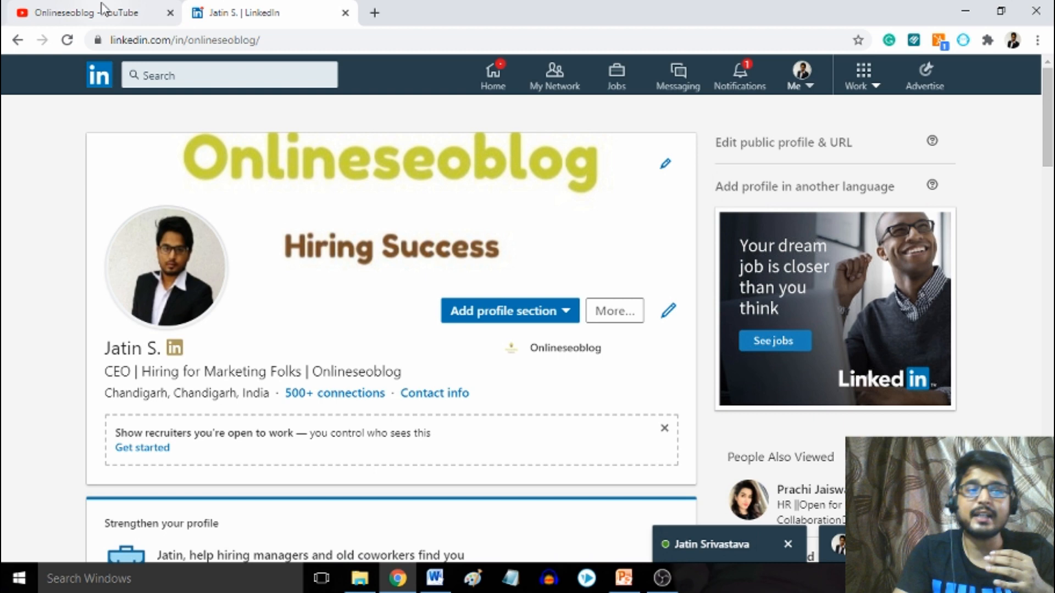
left_click(83, 13)
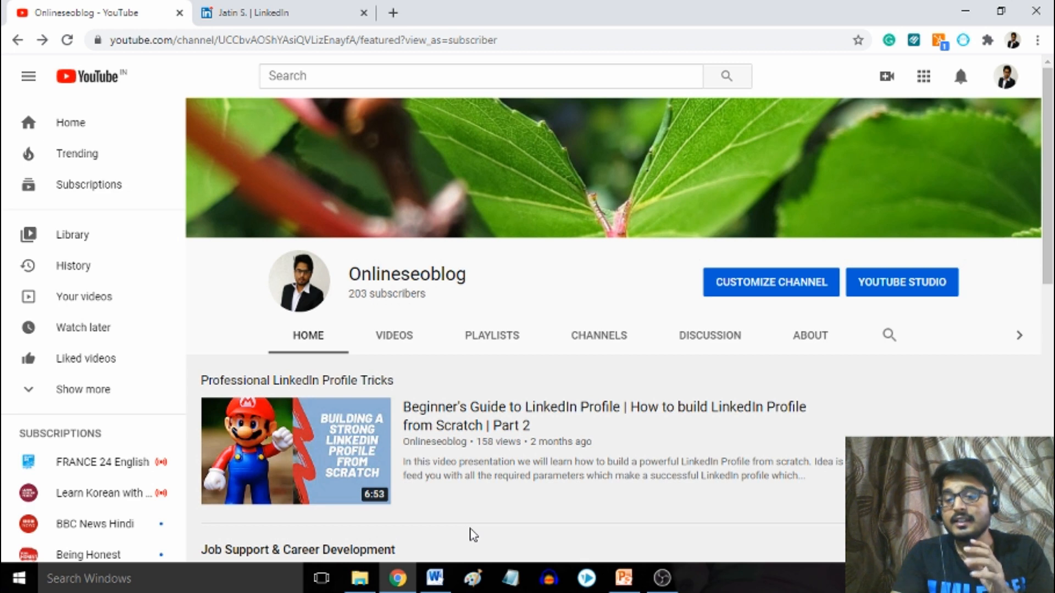
Open the full Job Support playlist from the YouTube channel home and browse its 15 videos.
left_click(621, 577)
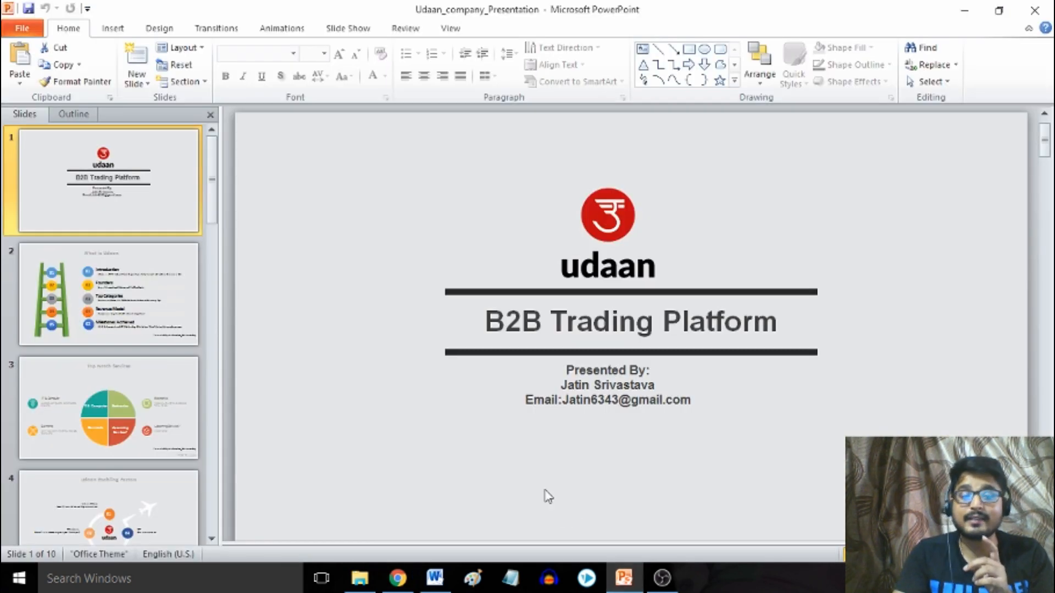
left_click(396, 576)
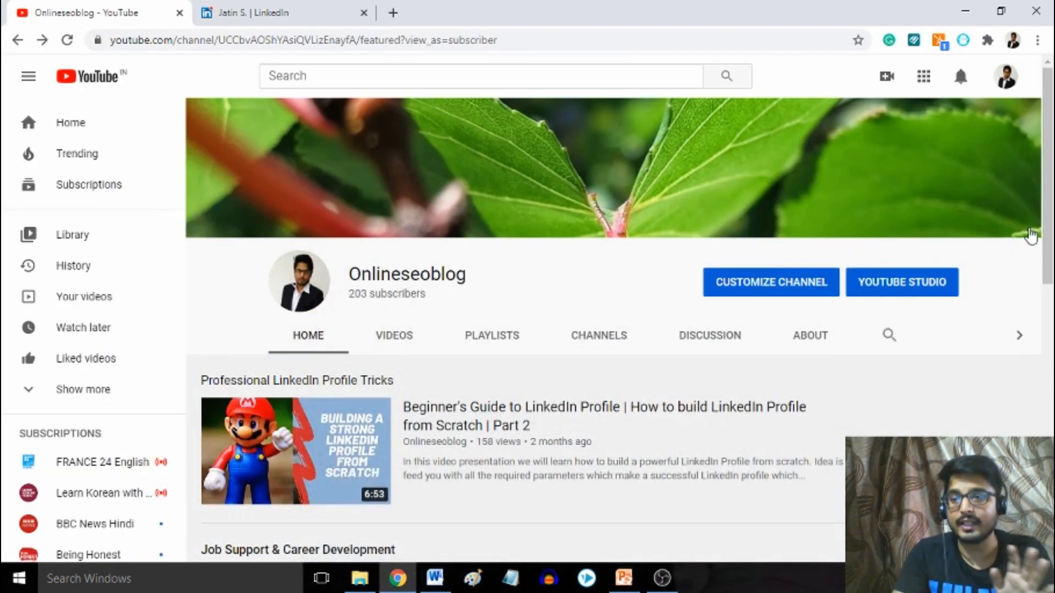
scroll("down", 3)
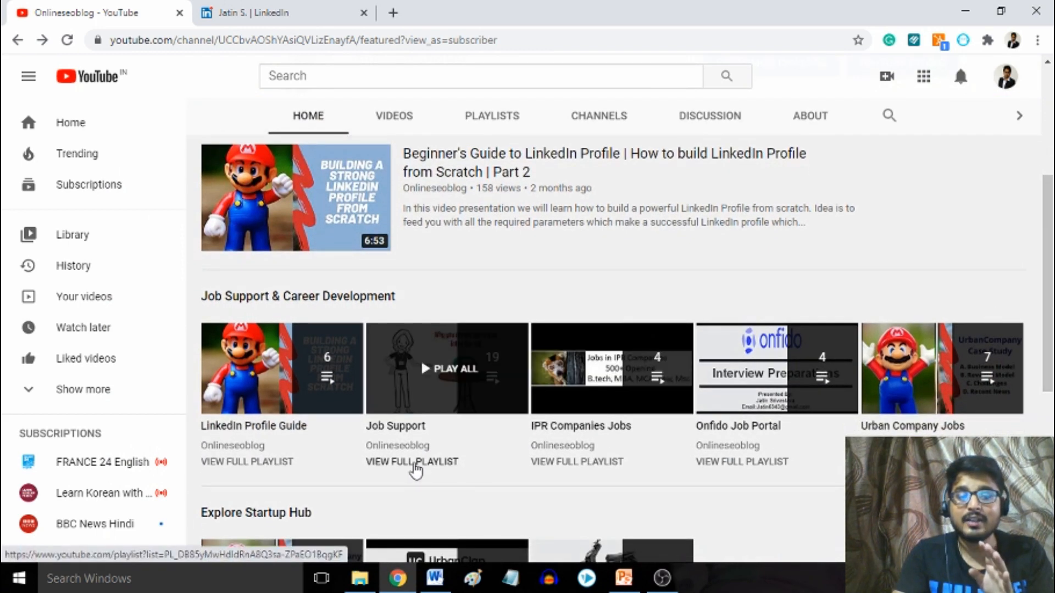
left_click(412, 462)
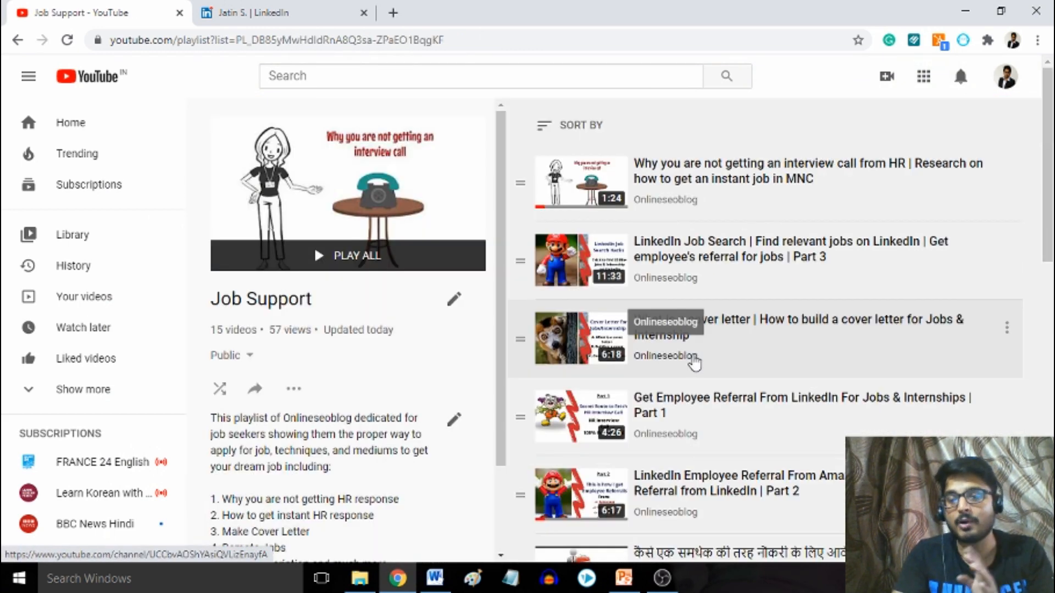
scroll("down", 3)
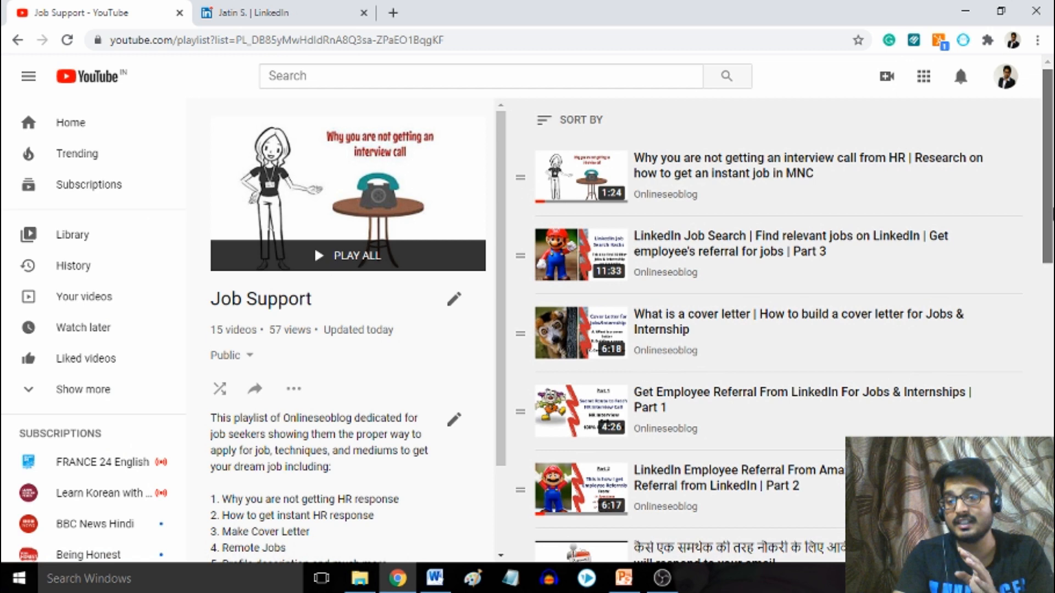
scroll("down", 3)
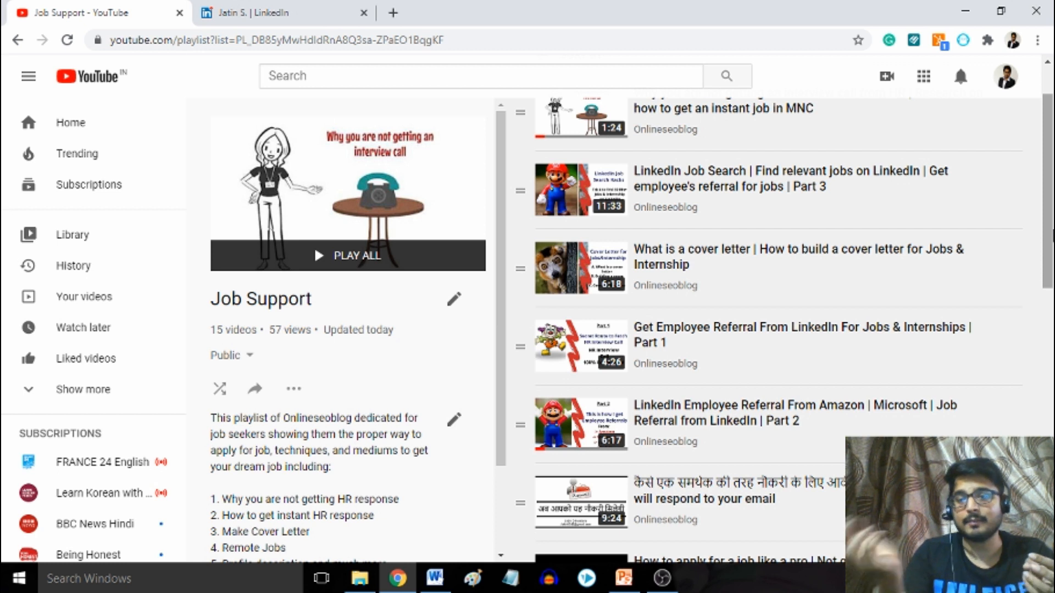
mouse_move(781, 431)
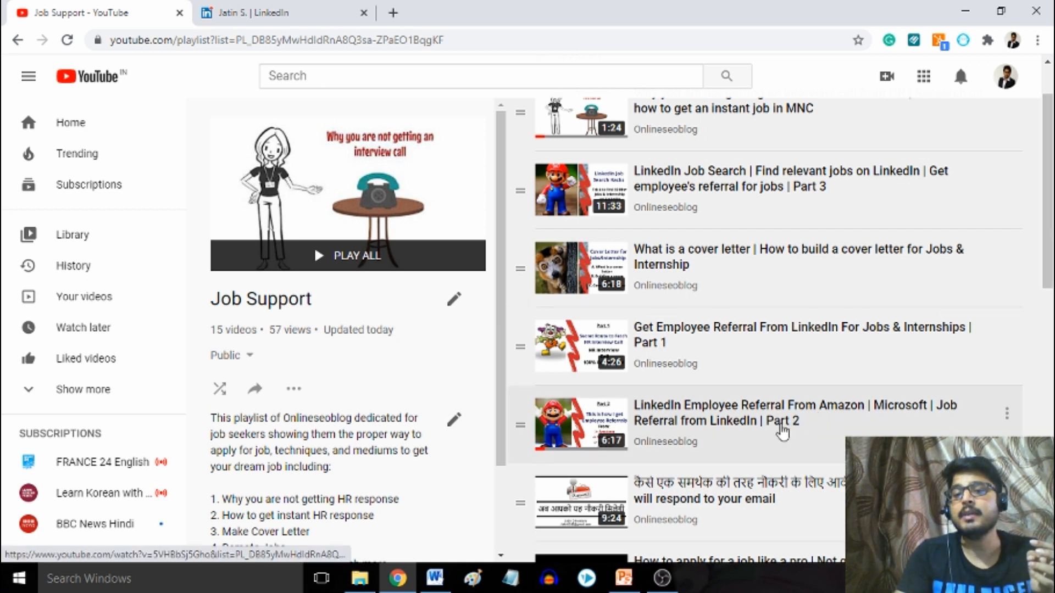
mouse_move(781, 415)
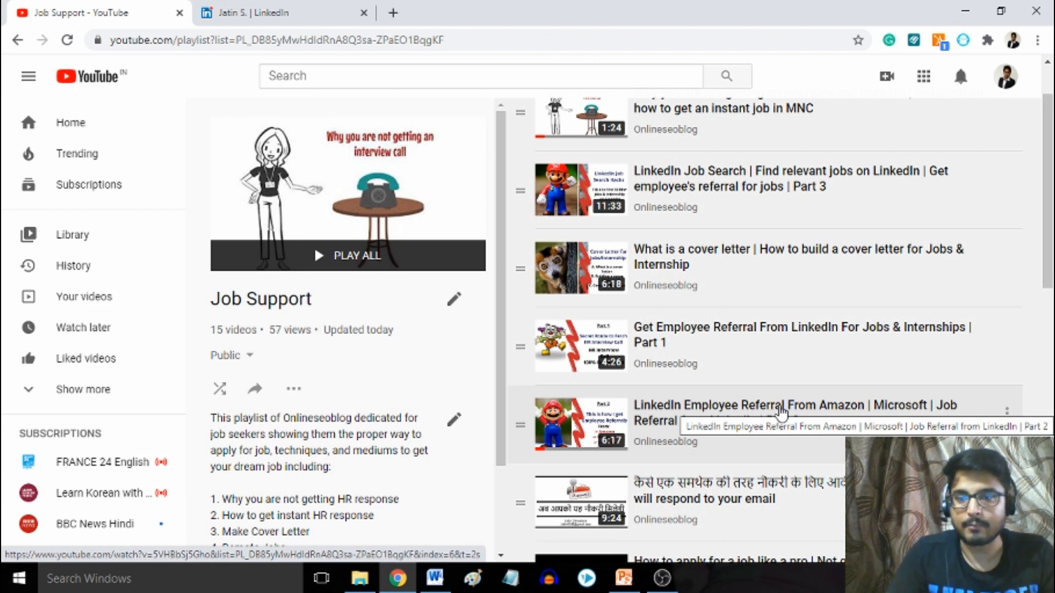
mouse_move(760, 342)
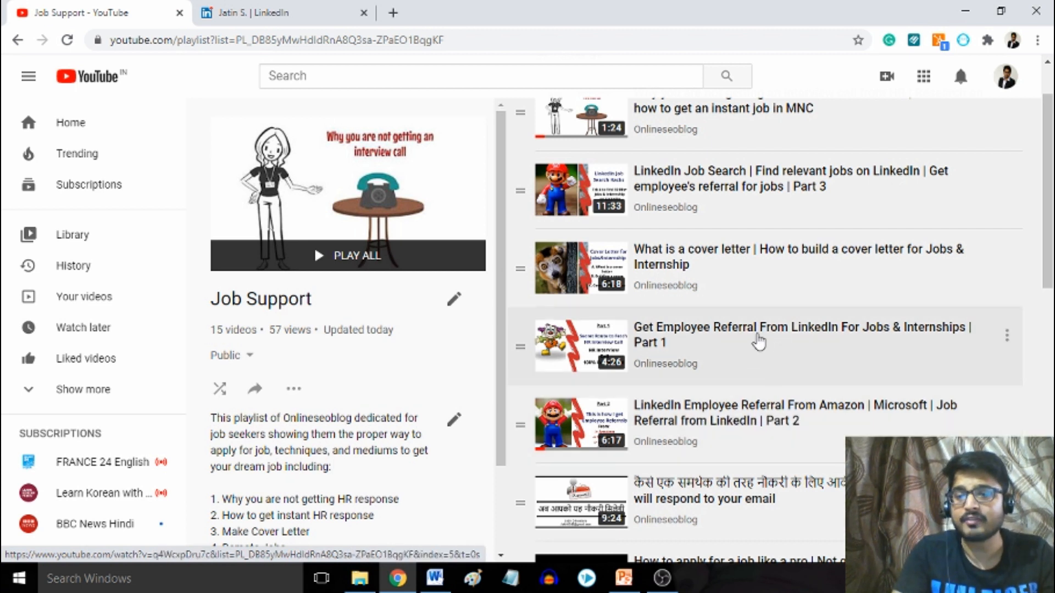
mouse_move(788, 356)
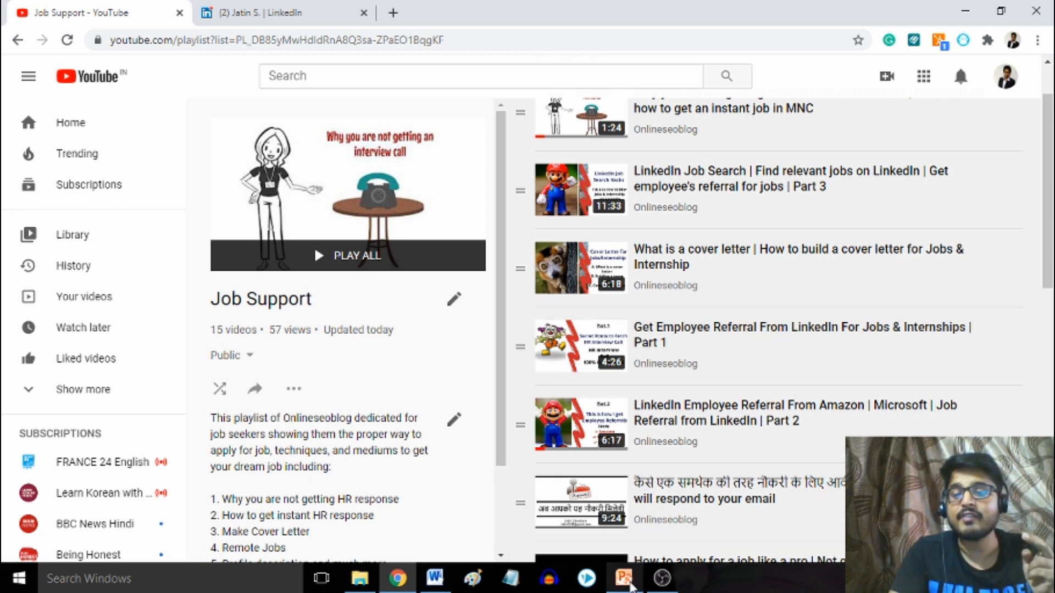
Bring up the udaan deck in PowerPoint and go to slide 8, Possible Challenges for Udaan.
left_click(622, 577)
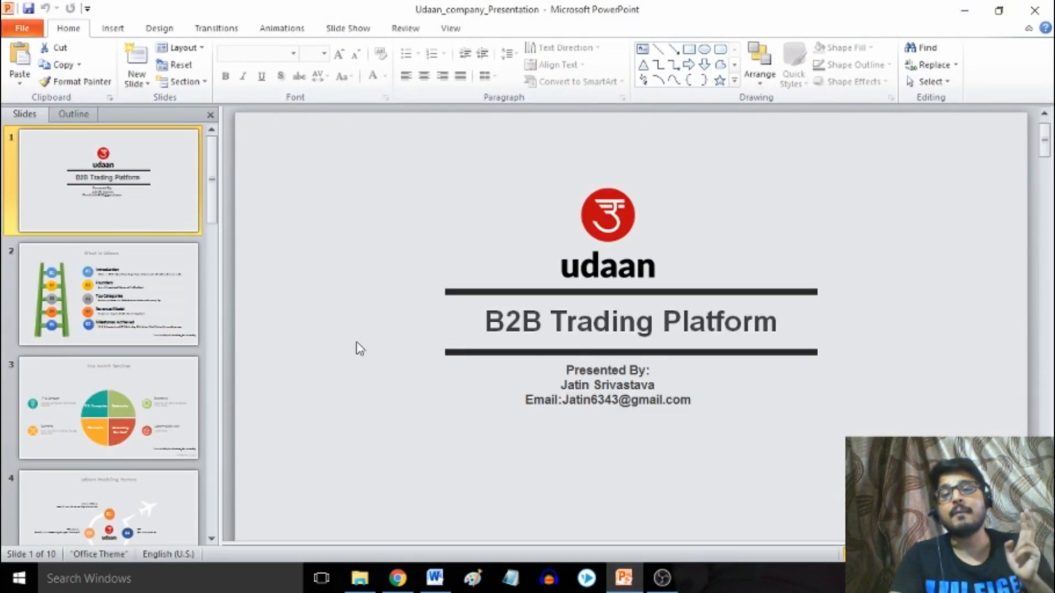
mouse_move(547, 285)
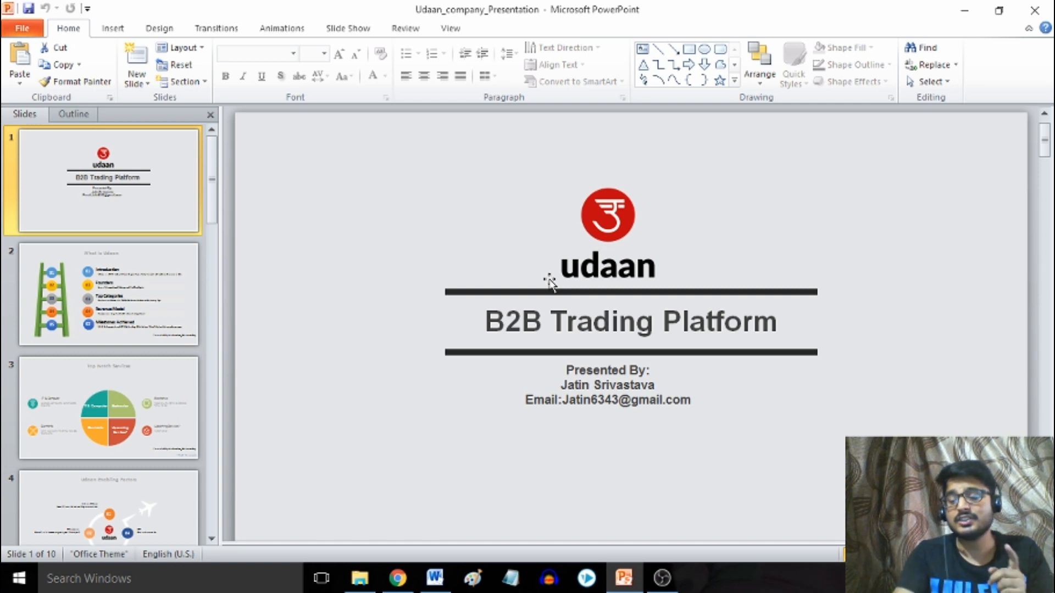
left_click(109, 412)
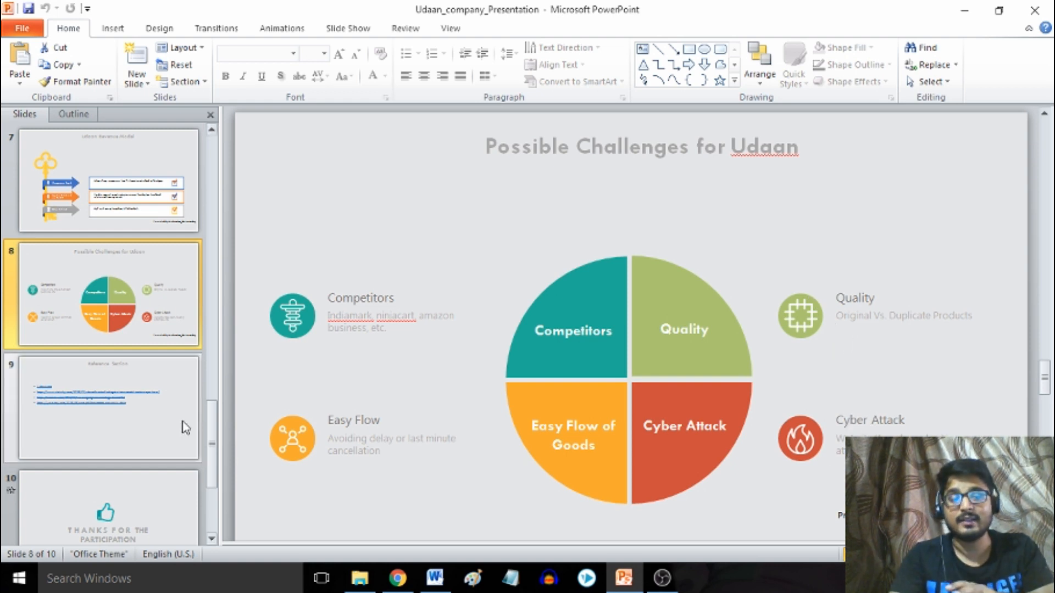
Show slide 9, the Reference Section listing udaan.com and three article links.
left_click(104, 406)
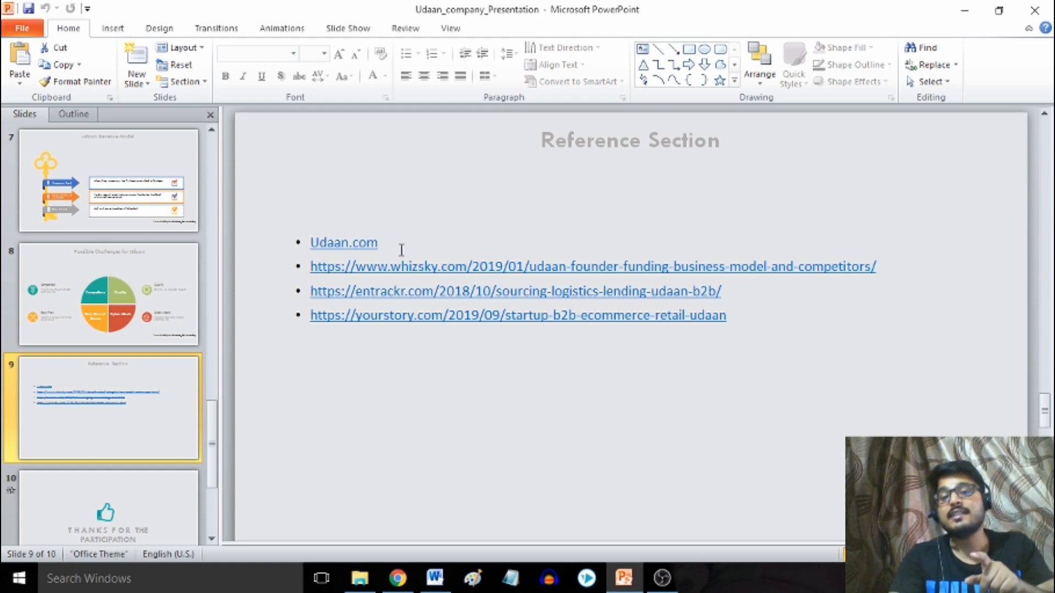
mouse_move(482, 302)
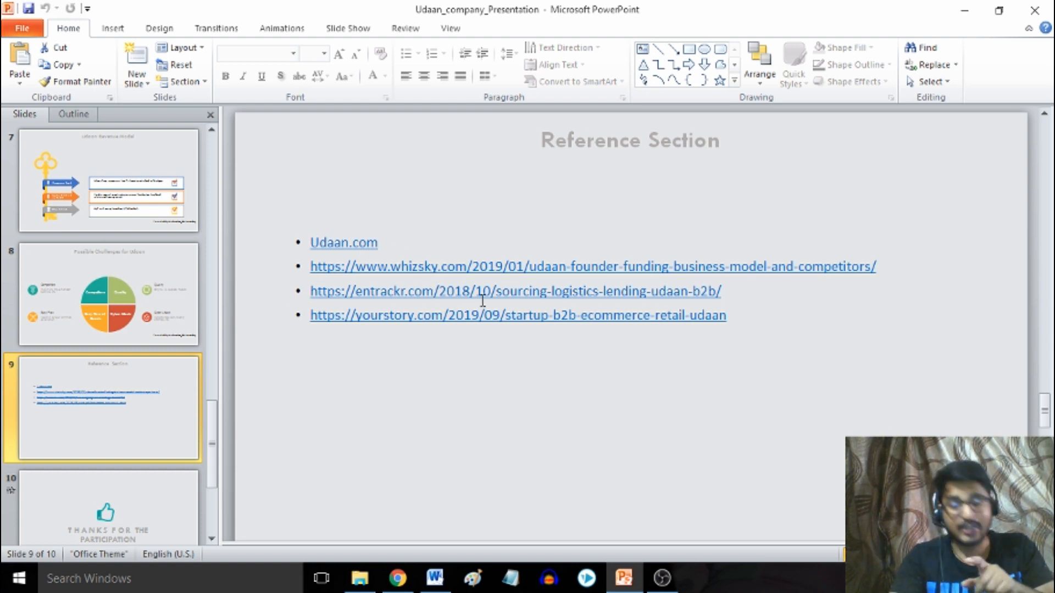
mouse_move(537, 353)
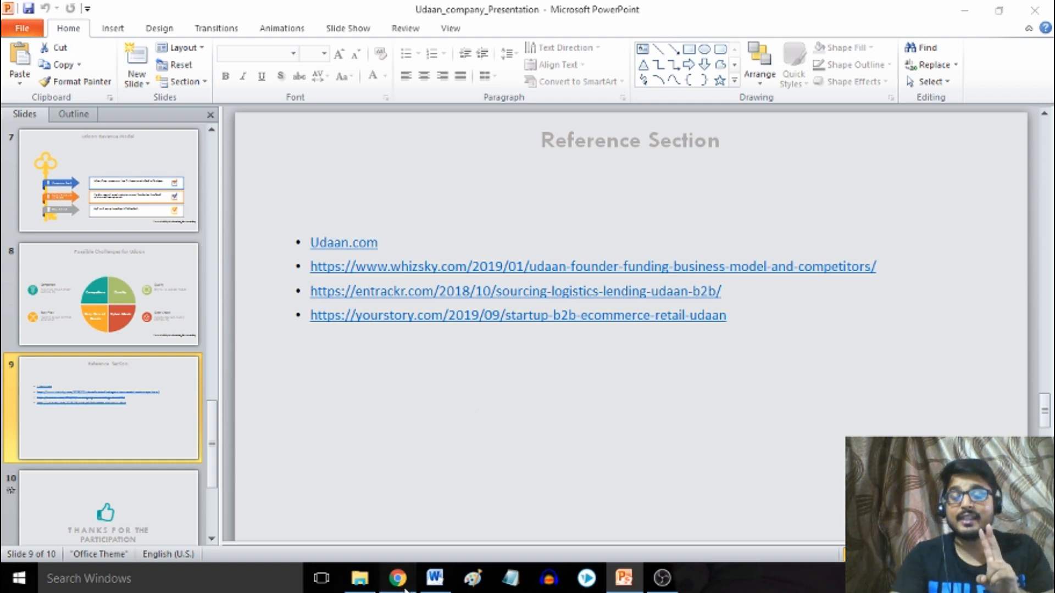
Bring the YouTube Job Support playlist tab back to the front.
left_click(397, 592)
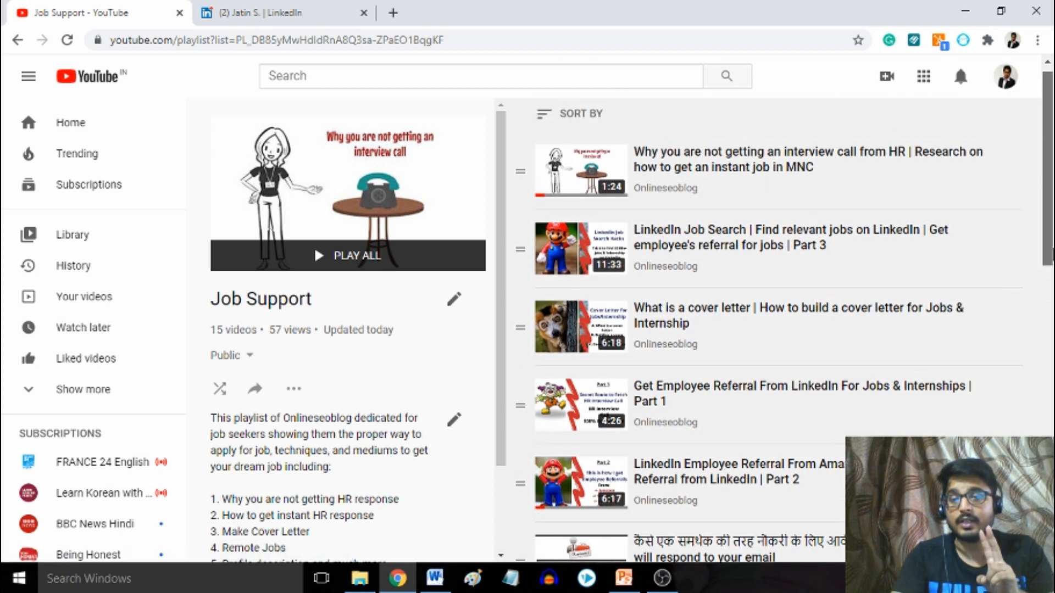
mouse_move(733, 340)
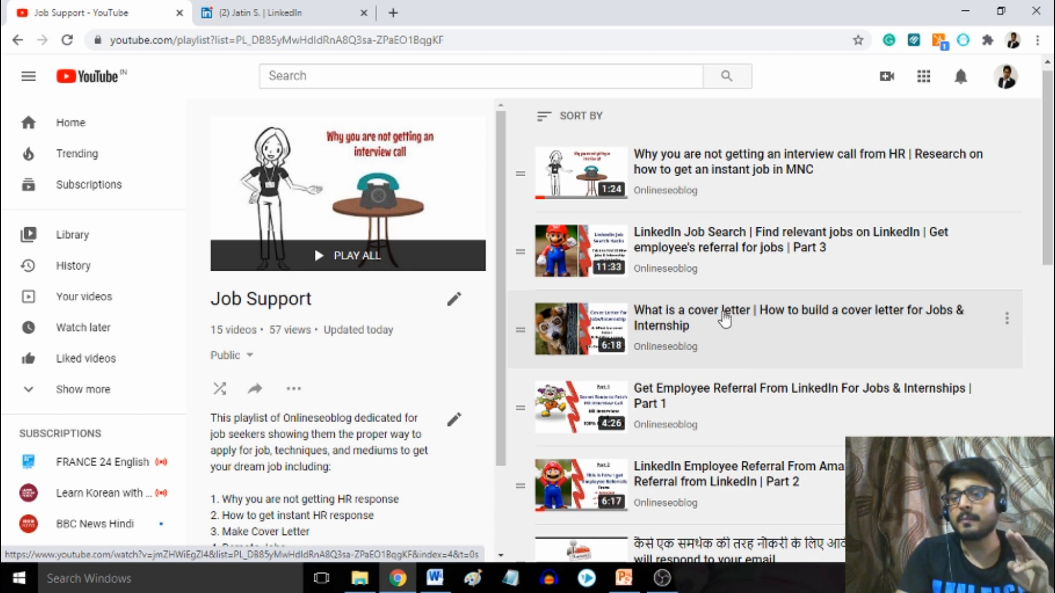
mouse_move(731, 329)
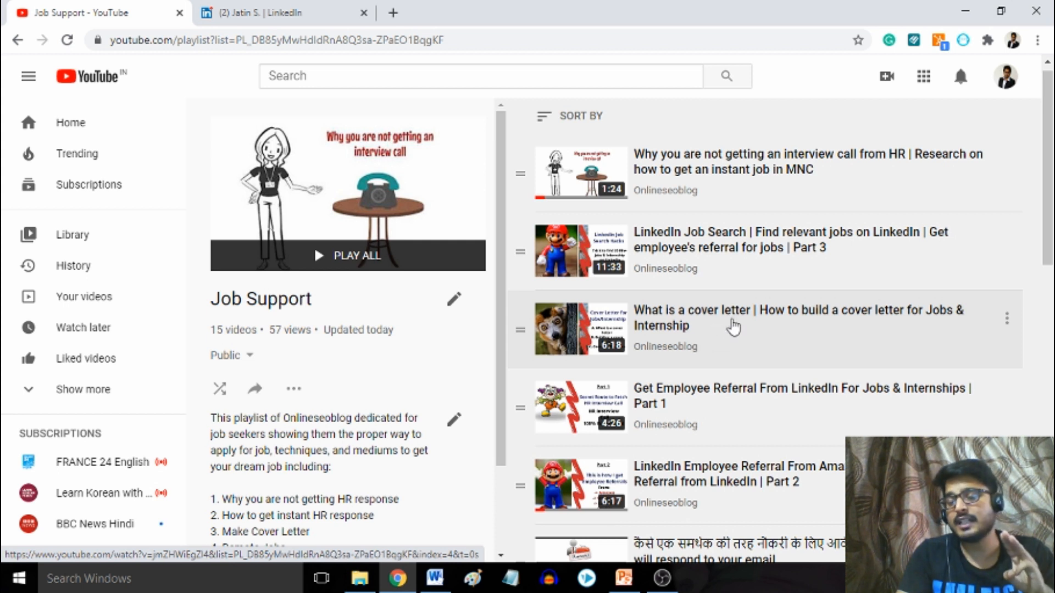
mouse_move(730, 330)
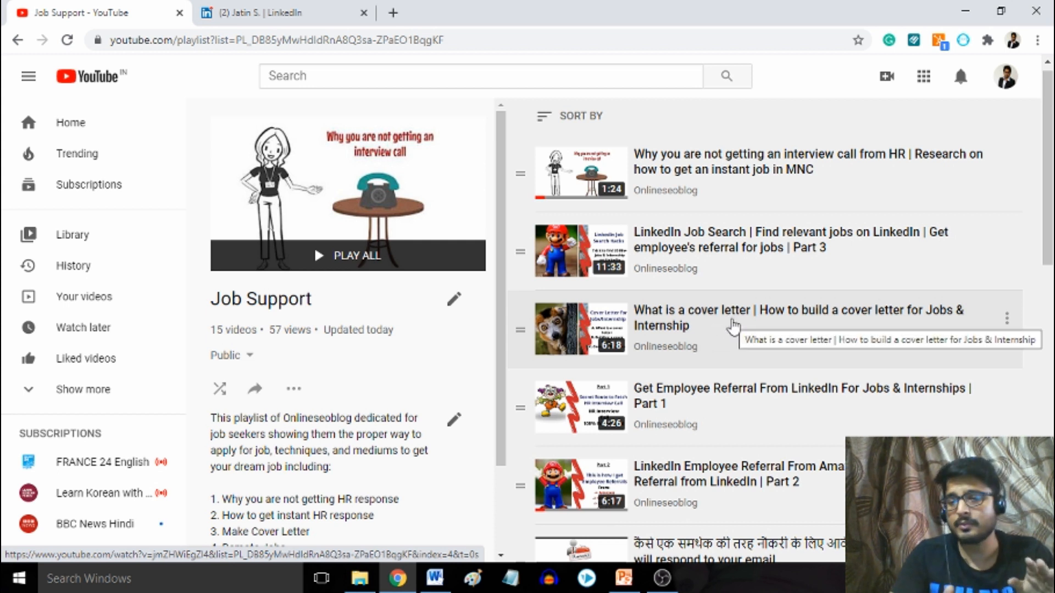